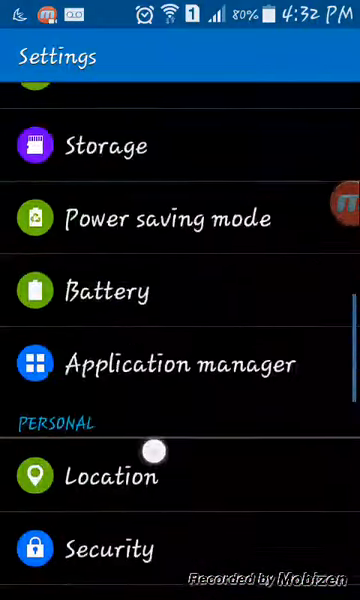
Step: Enable the Unknown sources option in Android Security settings
{"action": "scroll", "scroll_direction": "up", "scroll_amount": 3}
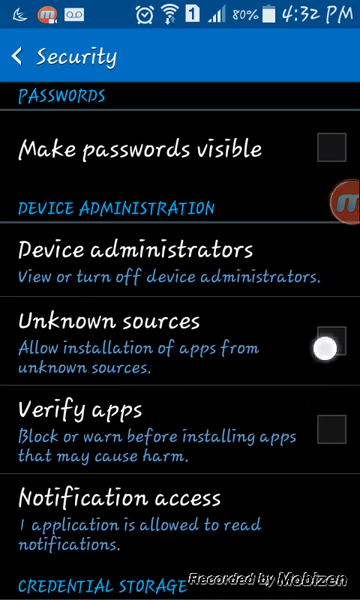
{"action": "left_click", "coordinate": [325, 350]}
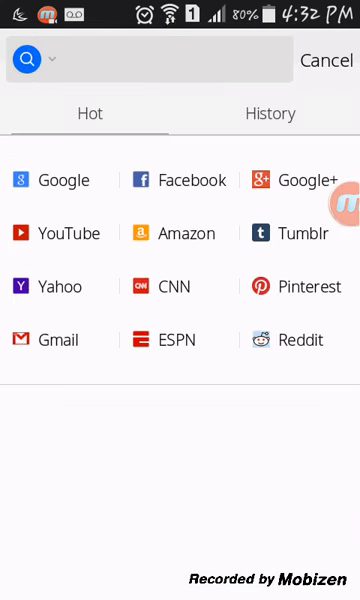
Step: Search the browser for "showbox apk apps"
{"action": "type", "text": "showb"}
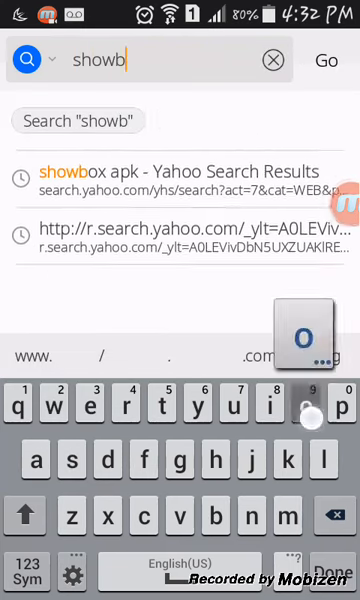
{"action": "type", "text": "ox ap"}
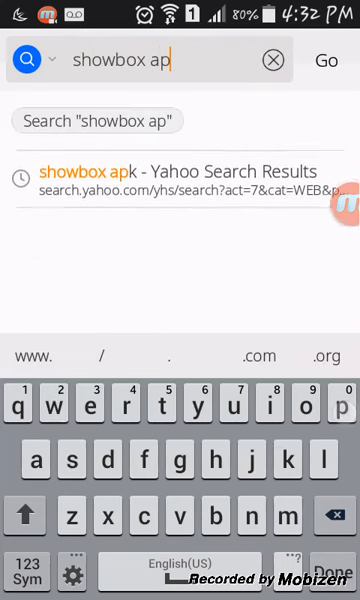
{"action": "type", "text": "k"}
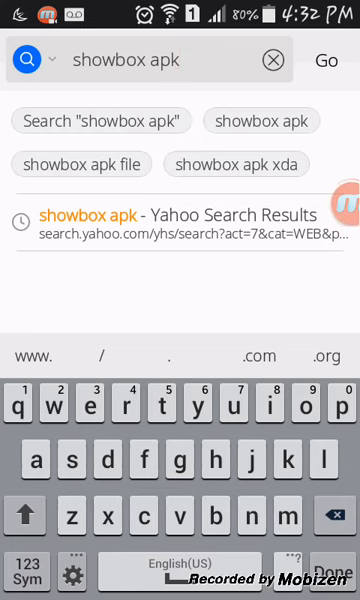
{"action": "type", "text": "a"}
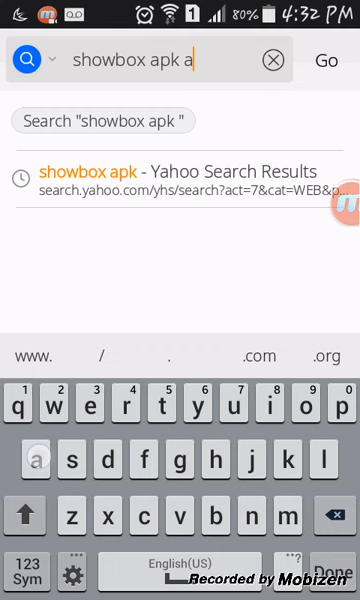
{"action": "type", "text": "pps"}
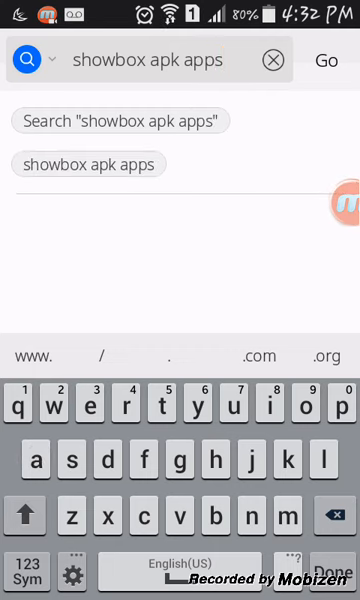
{"action": "left_click", "coordinate": [329, 60]}
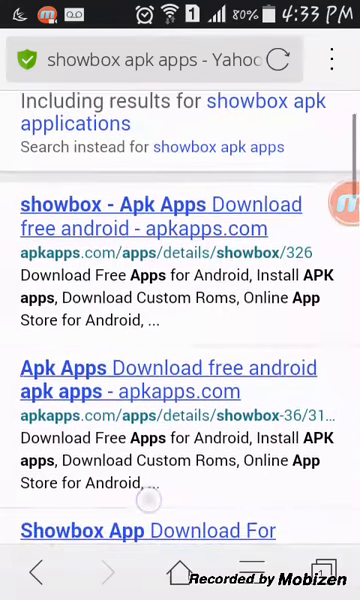
Step: Open the "showbox - Apk Apps Download free android - apkapps.com" result
{"action": "scroll", "scroll_direction": "down", "scroll_amount": 3}
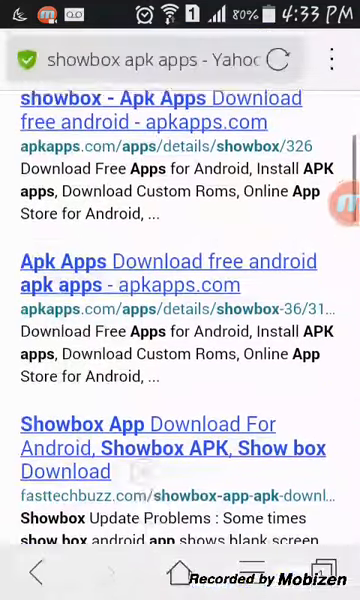
{"action": "scroll", "scroll_direction": "up", "scroll_amount": 3}
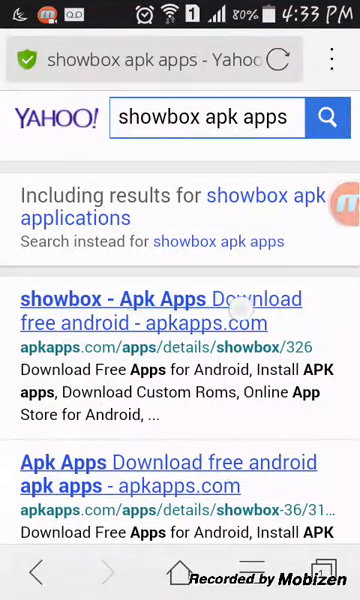
{"action": "left_click", "coordinate": [160, 298]}
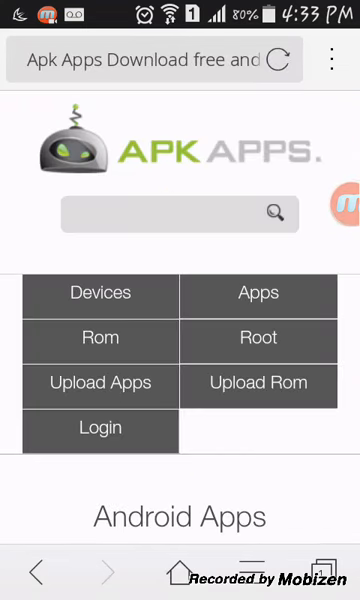
Step: Download the ShowBox APK from apkapps.com, confirm saving, and go to the home screen
{"action": "scroll", "scroll_direction": "down", "scroll_amount": 3}
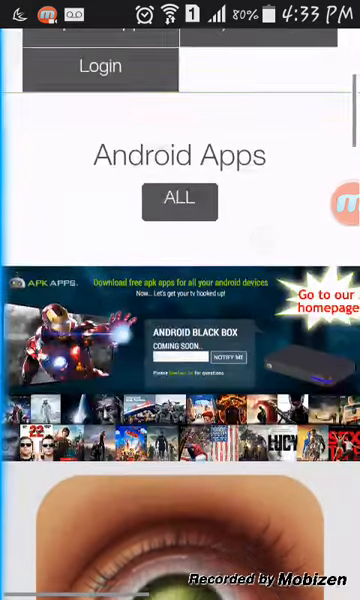
{"action": "scroll", "scroll_direction": "down", "scroll_amount": 3}
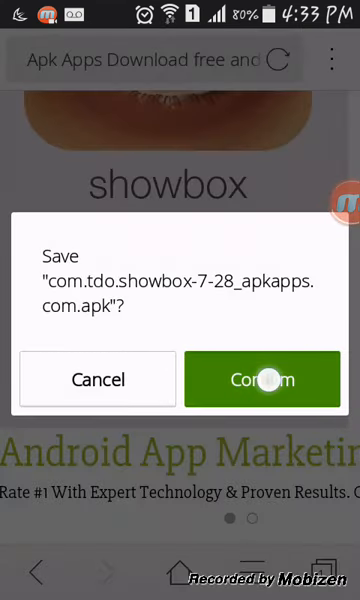
{"action": "left_click", "coordinate": [262, 379]}
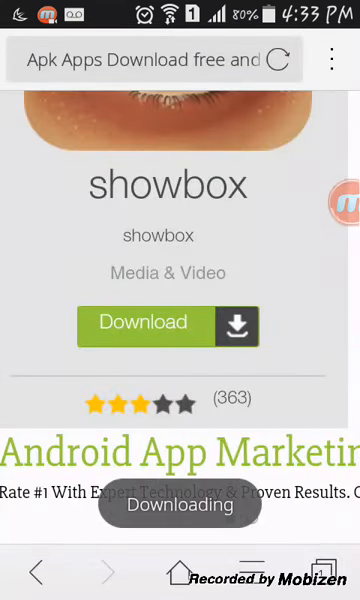
{"action": "left_click", "coordinate": [142, 322]}
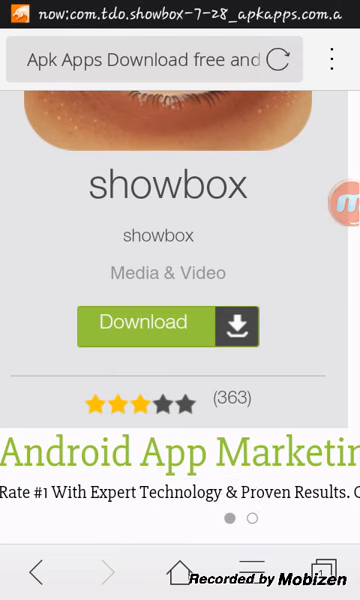
{"action": "left_click", "coordinate": [144, 322]}
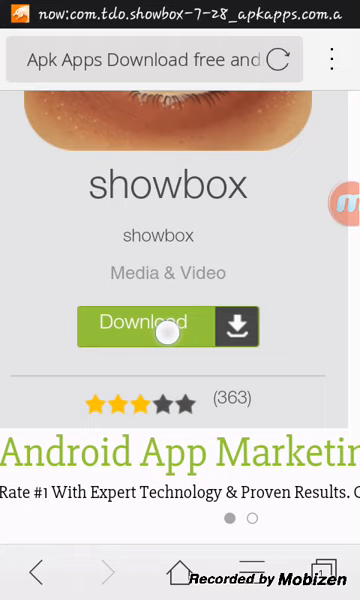
{"action": "left_click", "coordinate": [175, 570]}
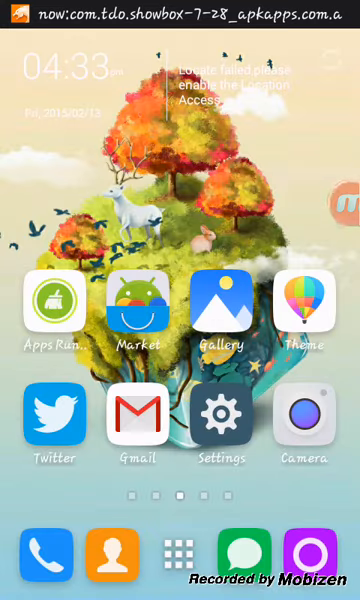
Step: Install the downloaded ShowBox APK from the notification shade
{"action": "left_click_drag", "start_coordinate": [180, 5], "coordinate": [180, 300]}
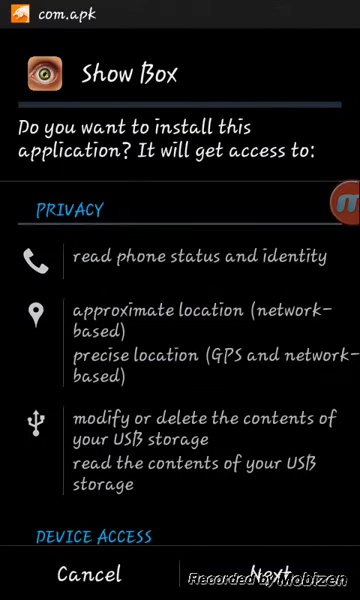
{"action": "left_click", "coordinate": [270, 574]}
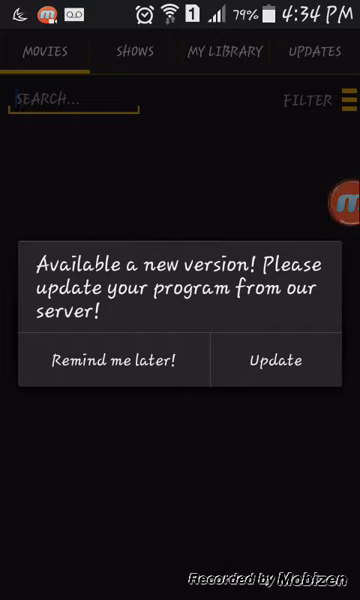
Step: Accept ShowBox's new-version update offer to open the installer's update screen
{"action": "left_click", "coordinate": [275, 360]}
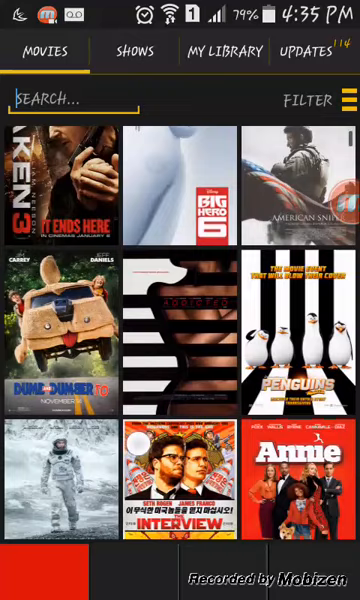
{"action": "scroll", "scroll_direction": "down", "scroll_amount": 3}
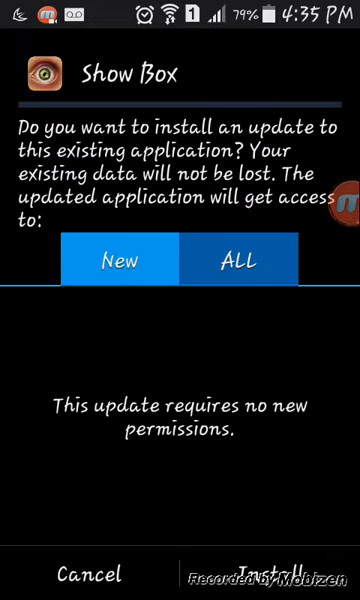
Step: Review all permissions, install the Show Box update, and tap Done
{"action": "left_click", "coordinate": [243, 260]}
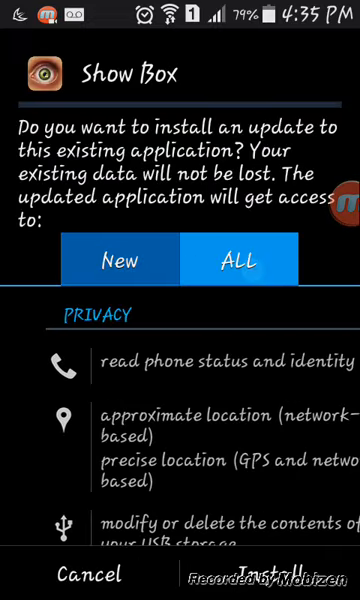
{"action": "scroll", "scroll_direction": "down", "scroll_amount": 3}
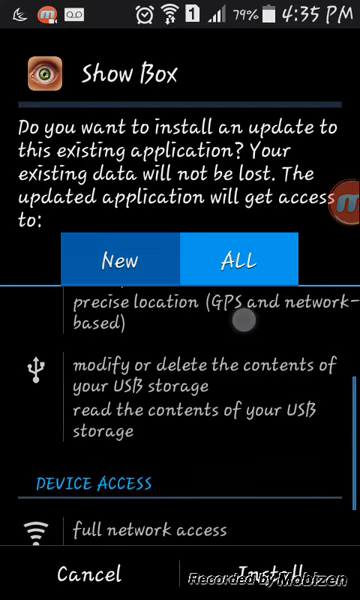
{"action": "left_click", "coordinate": [270, 575]}
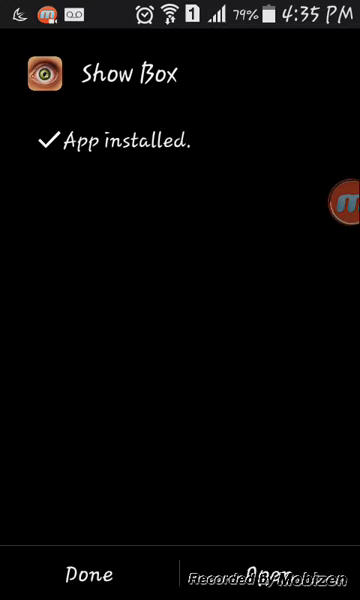
{"action": "left_click", "coordinate": [76, 573]}
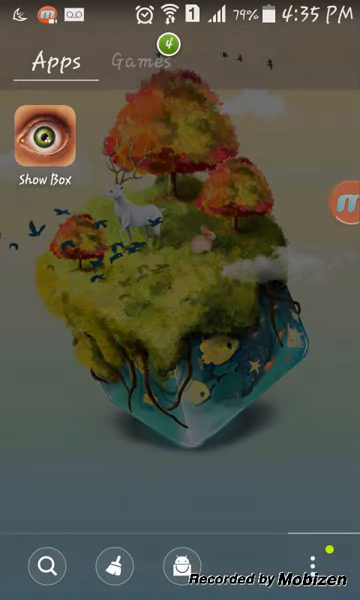
Step: Launch Show Box, browse the Movies grid, and view Shows like The Walking Dead
{"action": "left_click", "coordinate": [40, 135]}
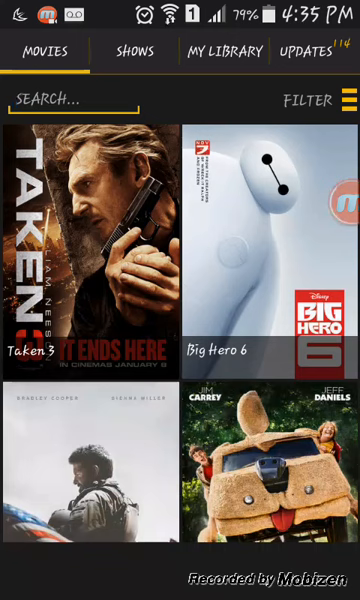
{"action": "scroll", "scroll_direction": "down", "scroll_amount": 3}
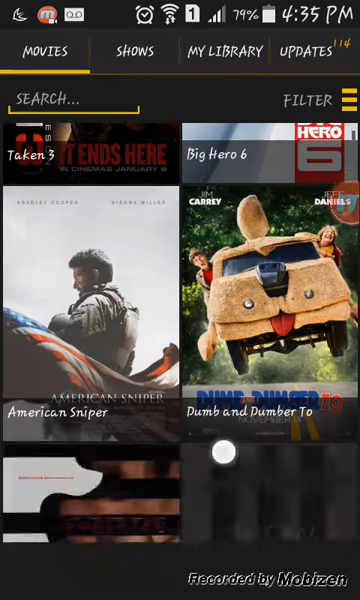
{"action": "scroll", "scroll_direction": "up", "scroll_amount": 3}
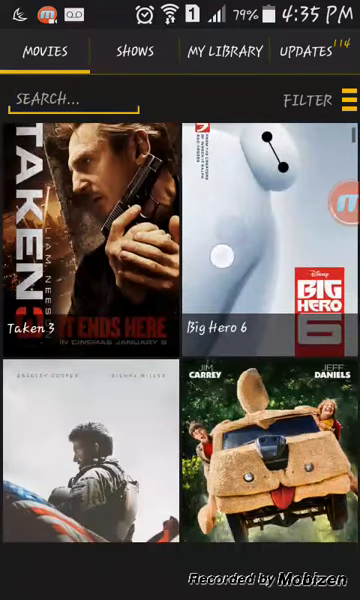
{"action": "scroll", "scroll_direction": "down", "scroll_amount": 3}
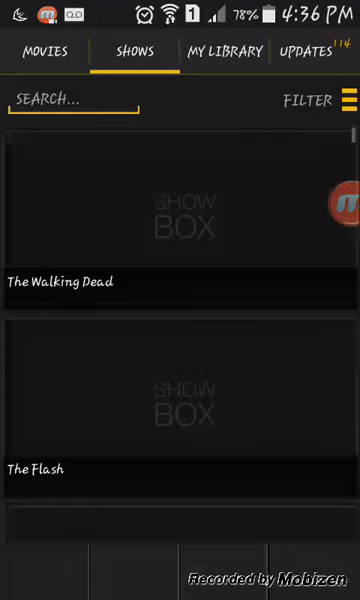
Step: Return to Movies and open The Interview (2014) details page
{"action": "left_click", "coordinate": [160, 447]}
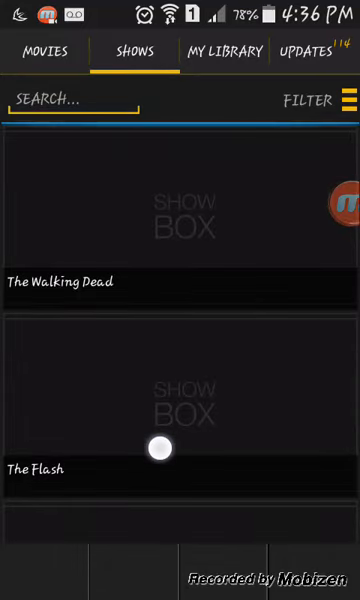
{"action": "scroll", "scroll_direction": "down", "scroll_amount": 3}
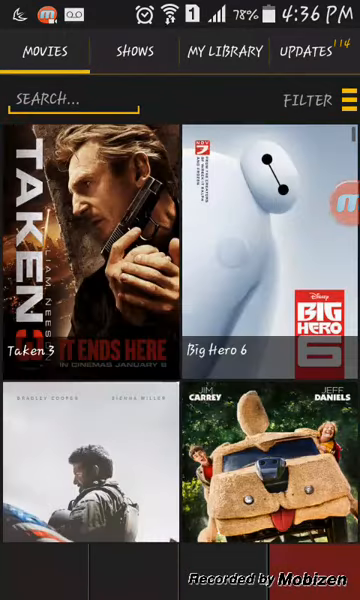
{"action": "scroll", "scroll_direction": "down", "scroll_amount": 3}
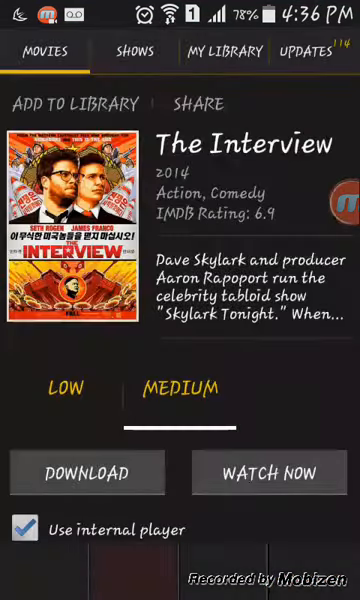
Step: Play The Interview with WATCH NOW in the internal player
{"action": "scroll", "scroll_direction": "down", "scroll_amount": 3}
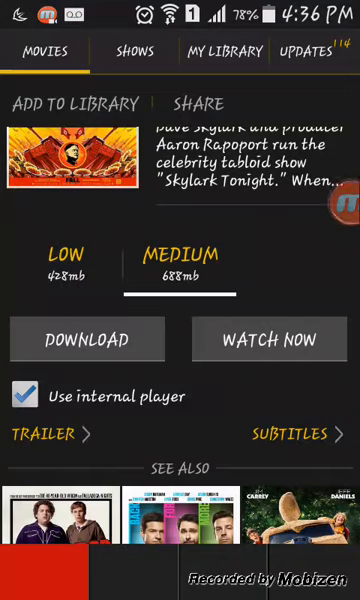
{"action": "left_click", "coordinate": [269, 338]}
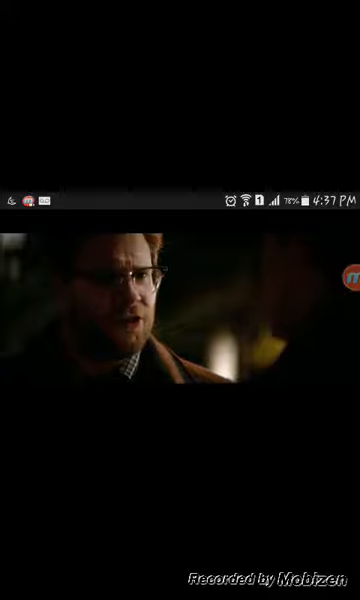
Step: Close the playing video and return to the Movies grid showing Annie and John Wick
{"action": "left_click", "coordinate": [180, 370]}
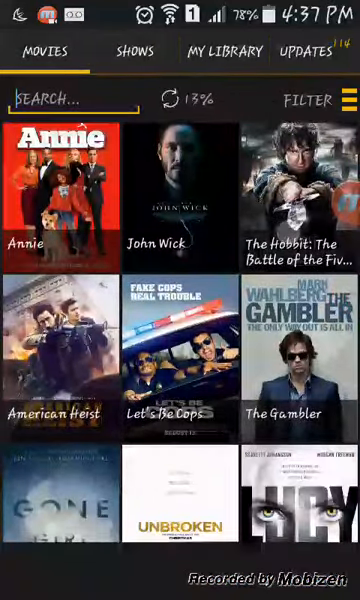
Step: Open Let's Be Cops (2014) and load its low, medium and high quality sizes
{"action": "left_click", "coordinate": [190, 345]}
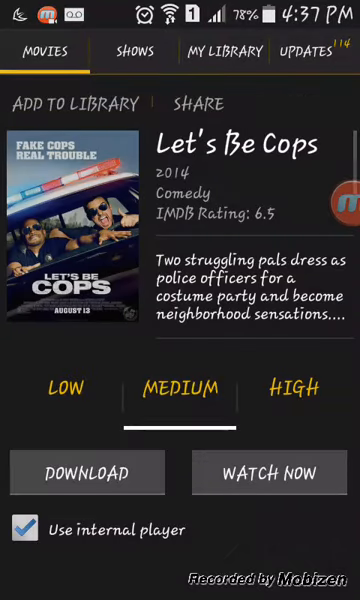
{"action": "left_click", "coordinate": [266, 473]}
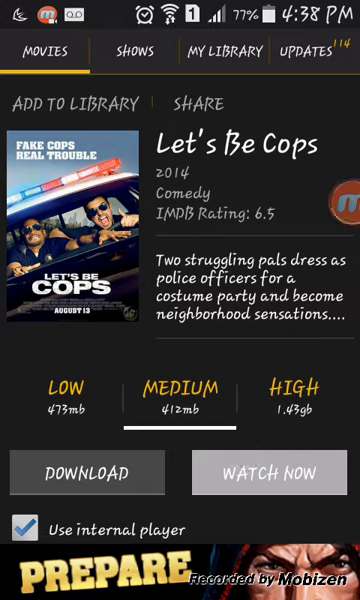
Step: Uncheck 'Use internal player' on Let's Be Cops, keeping medium quality selected
{"action": "left_click", "coordinate": [264, 461]}
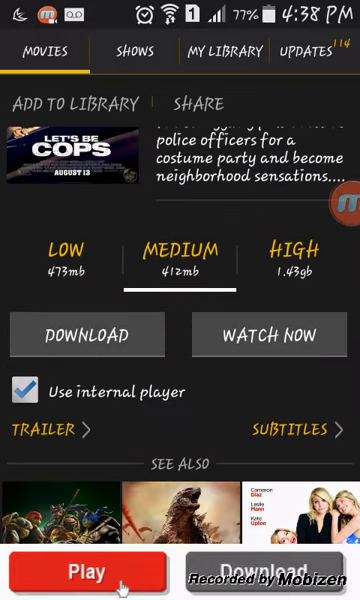
{"action": "scroll", "scroll_direction": "up", "scroll_amount": 3}
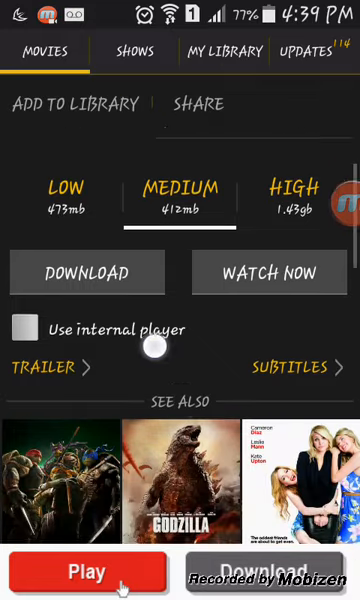